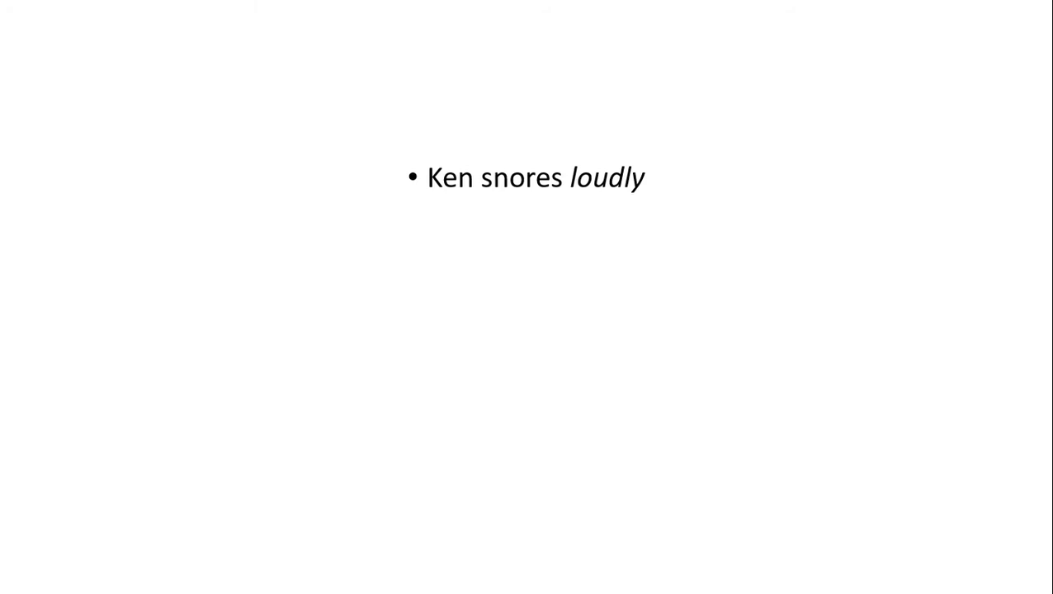
pyautogui.write('s')
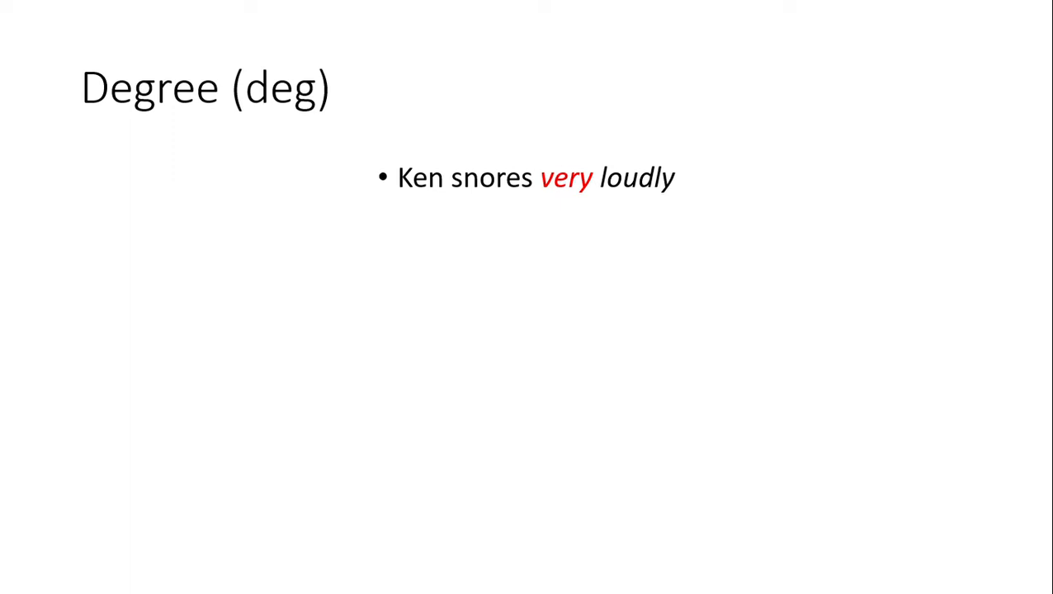
pyautogui.write('snores')
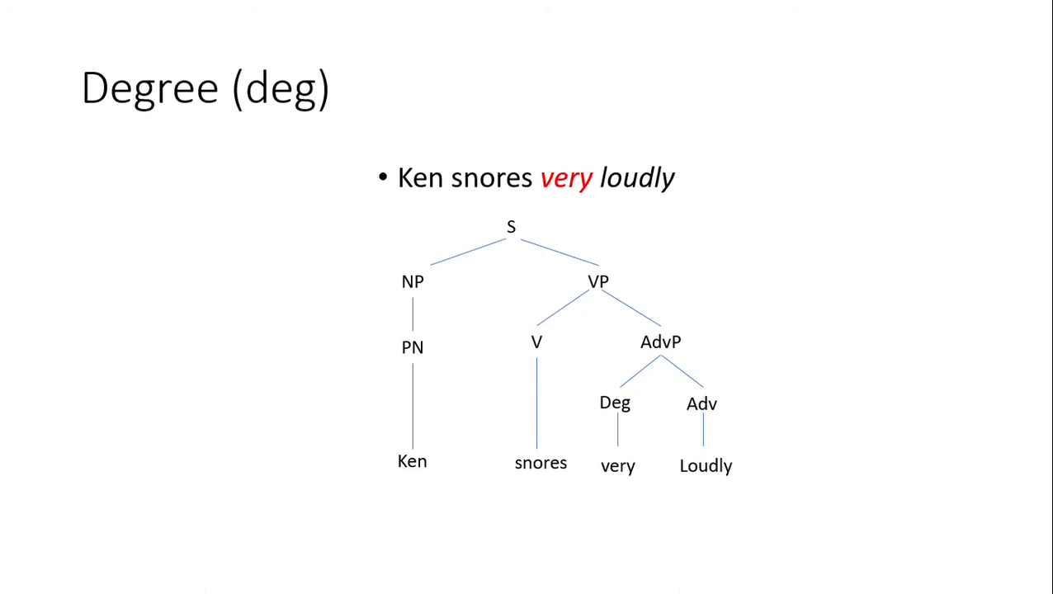
pyautogui.moveTo(972, 101)
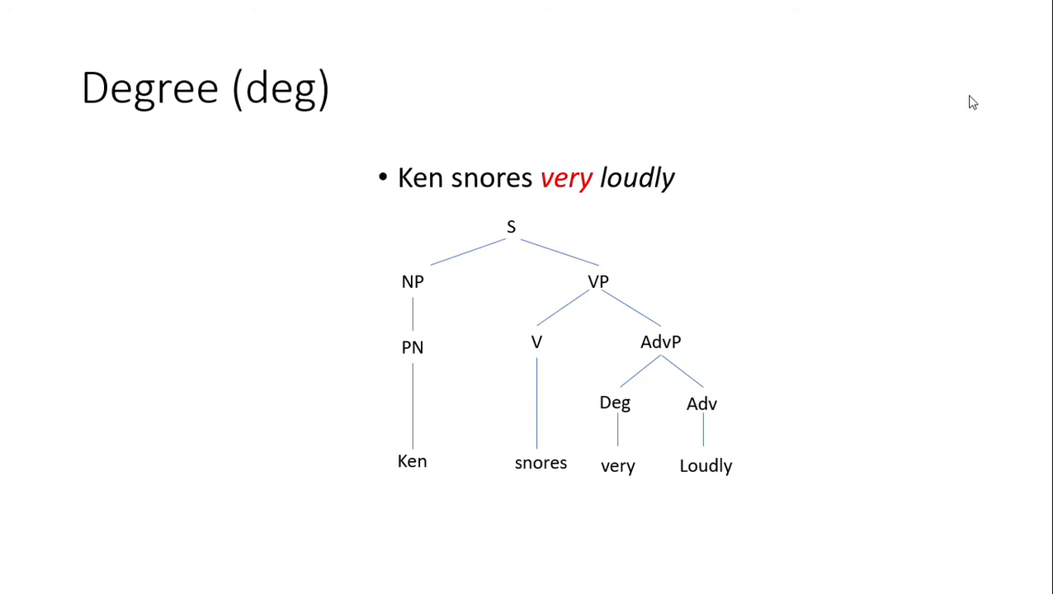